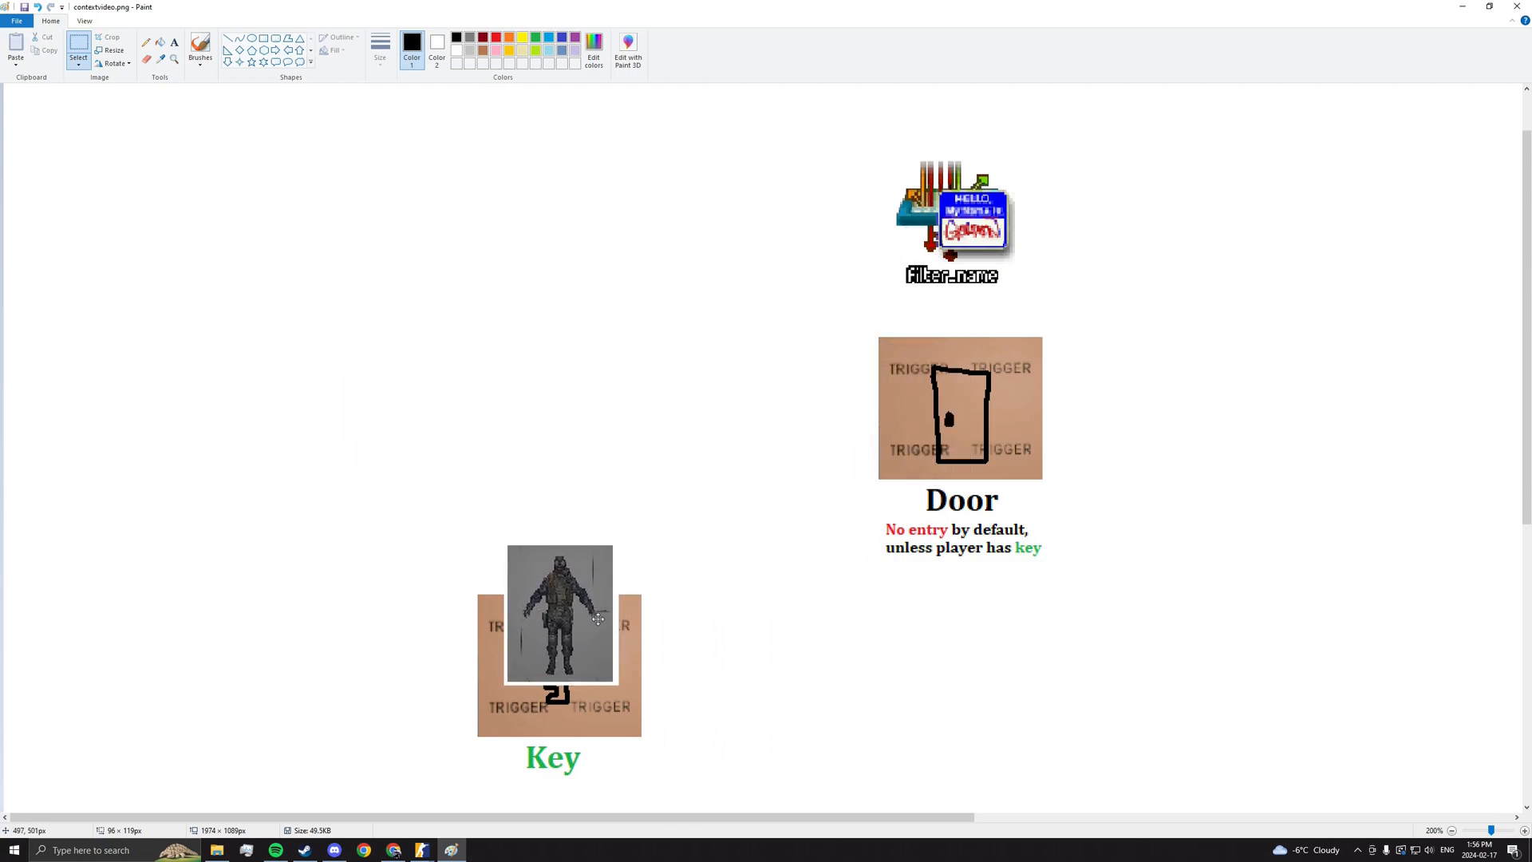
- Drag the player picture off the key pad into the gap between key and door
left_click_drag(560, 614, 718, 422)
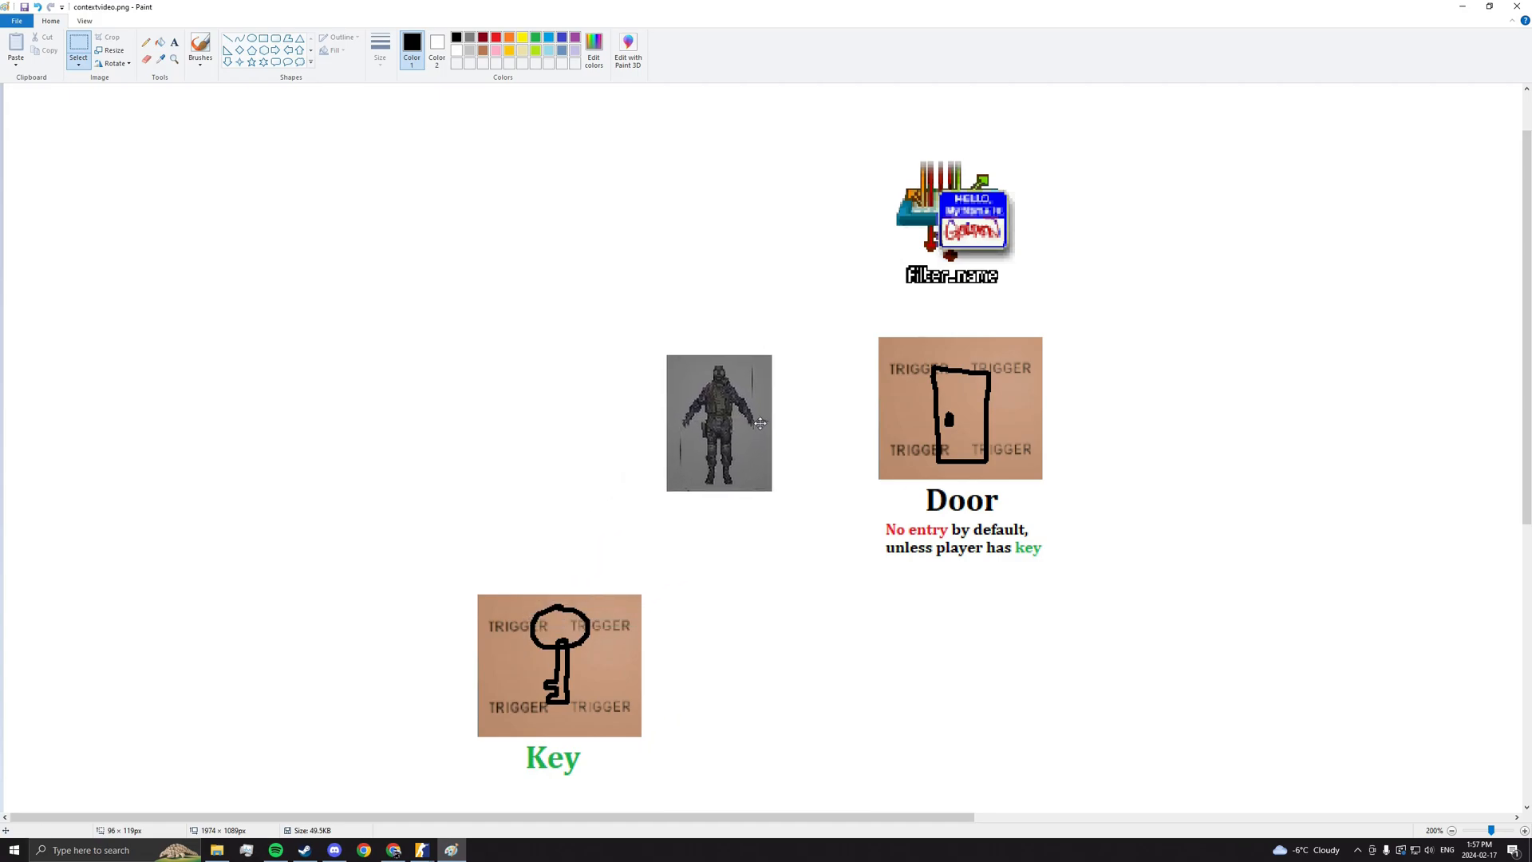
left_click_drag(718, 422, 1220, 417)
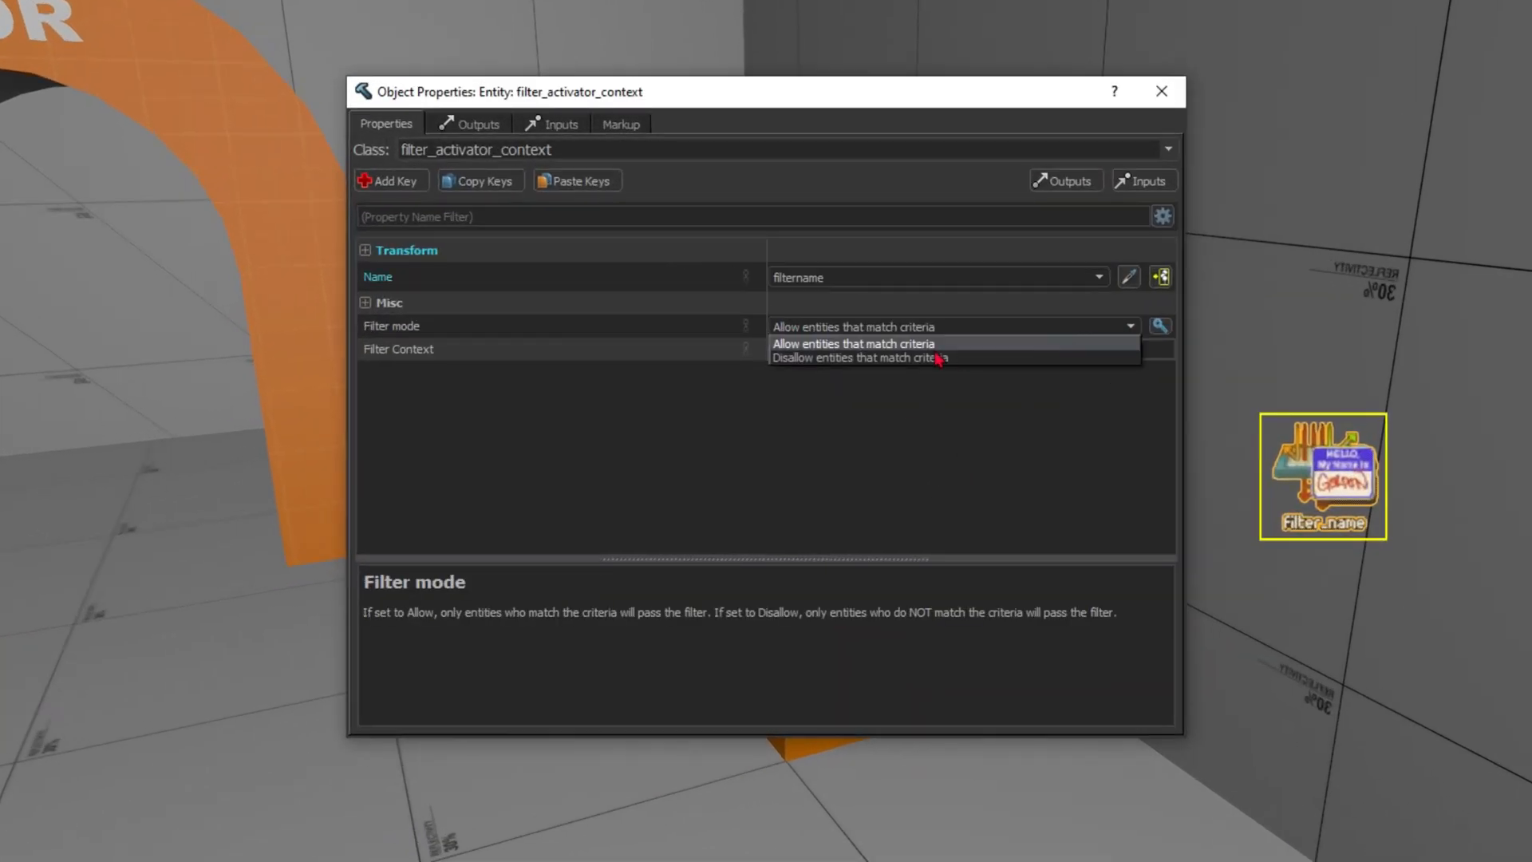
- Set filtername's Filter mode to 'Disallow entities that match criteria'
left_click(857, 358)
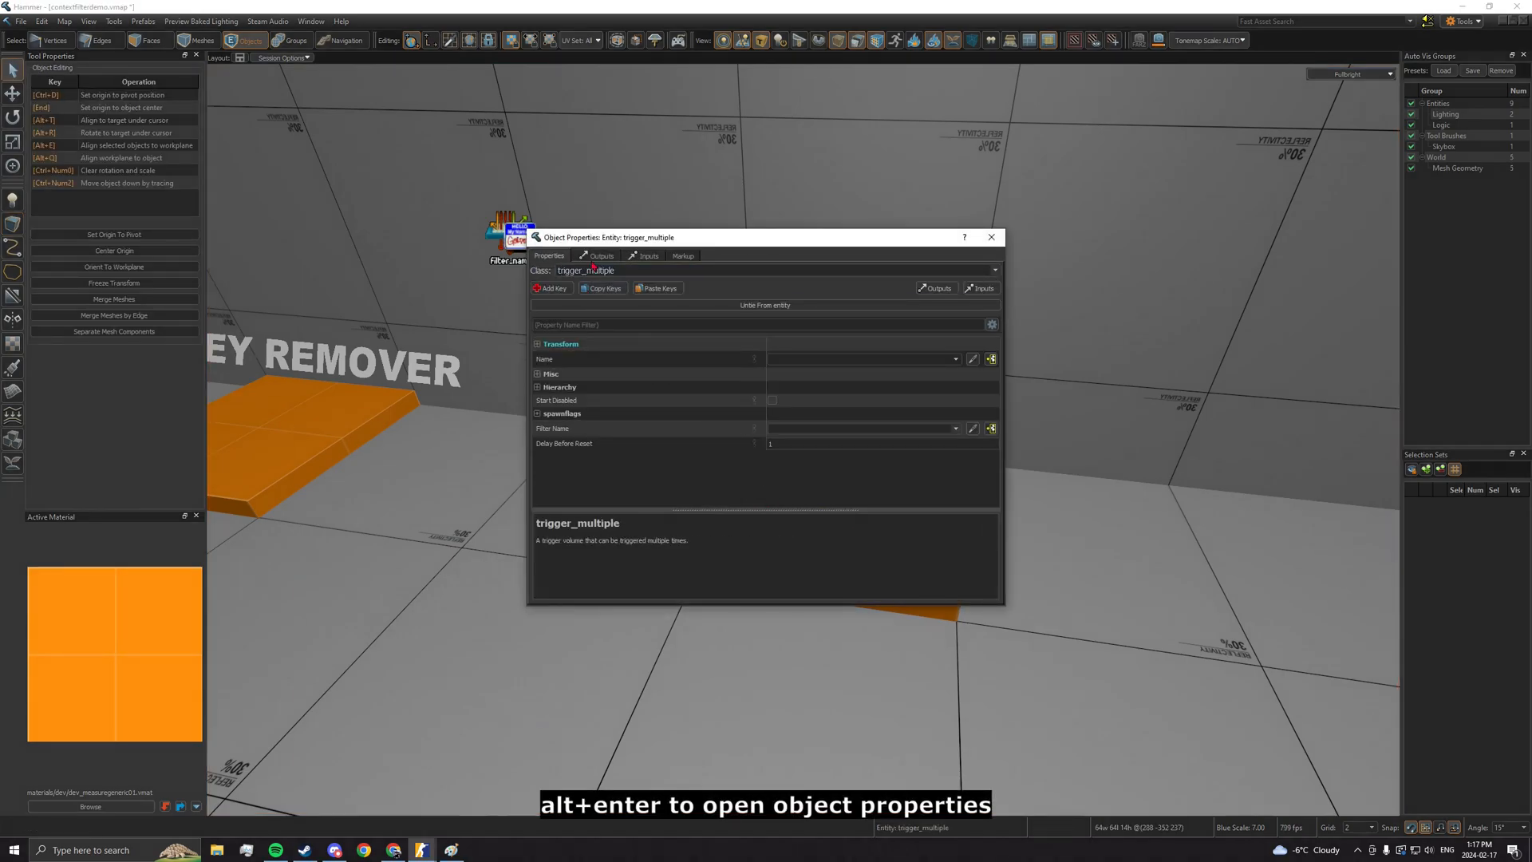
- Add an output on the key trigger_multiple and open its 'My output named' list
left_click(602, 256)
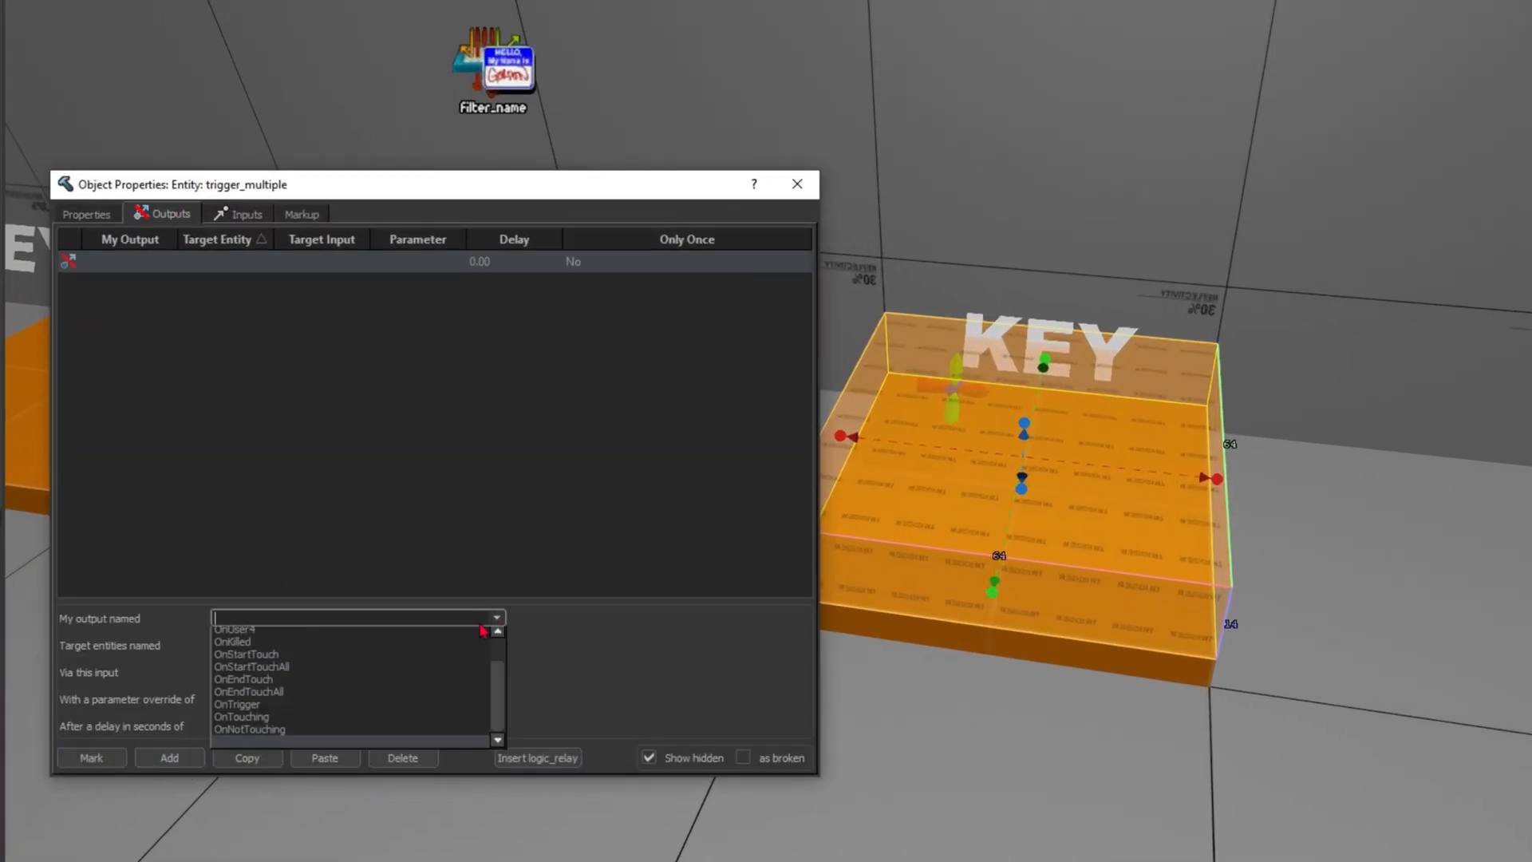
left_click(247, 653)
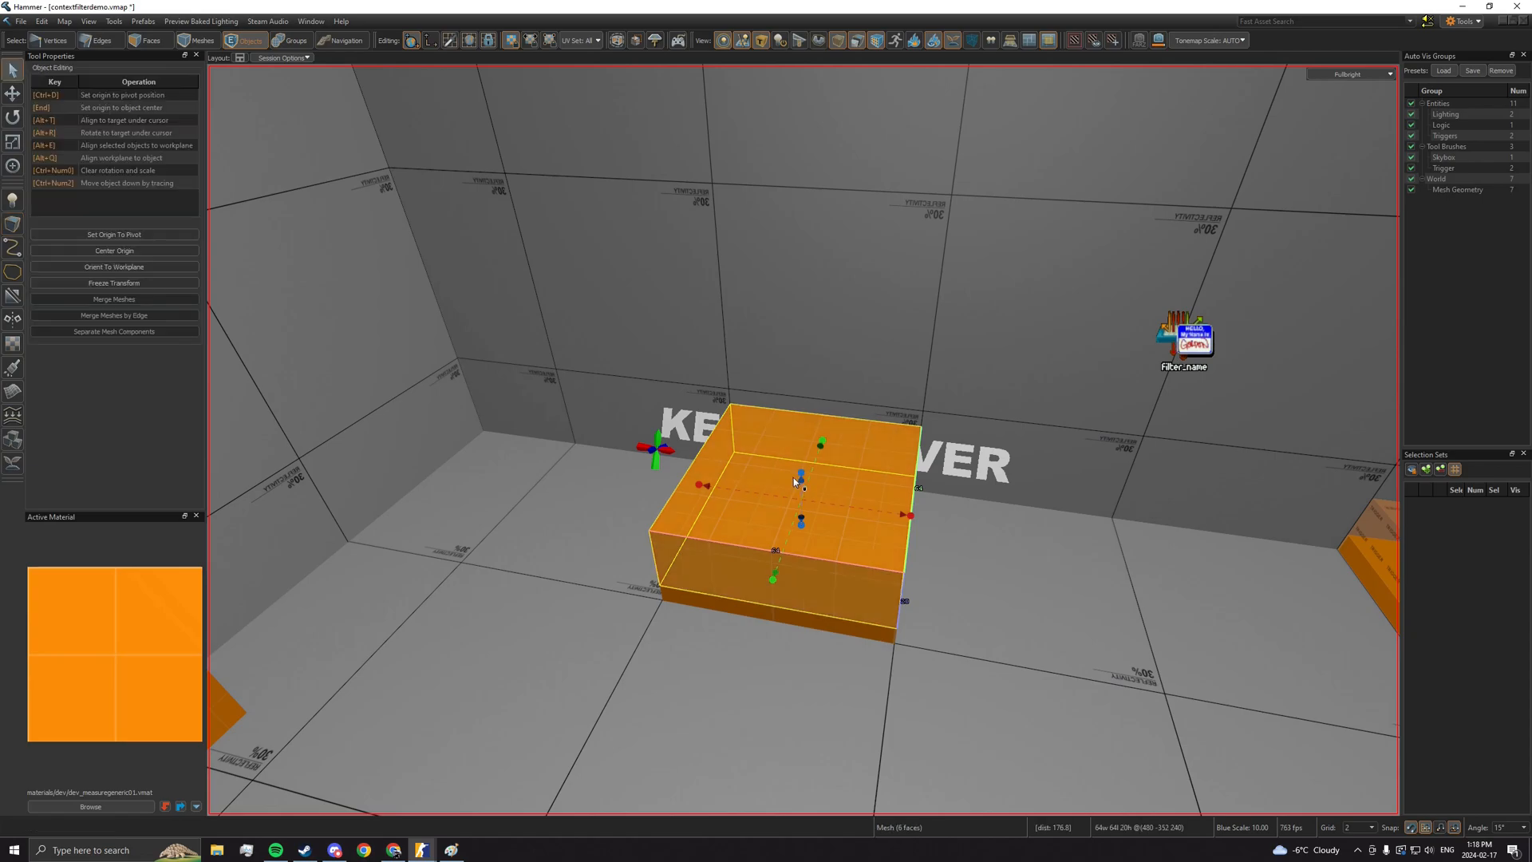
- Add an OnStartTouch output to !activator with input RemoveContext and parameter 'keyname'
double_click(777, 484)
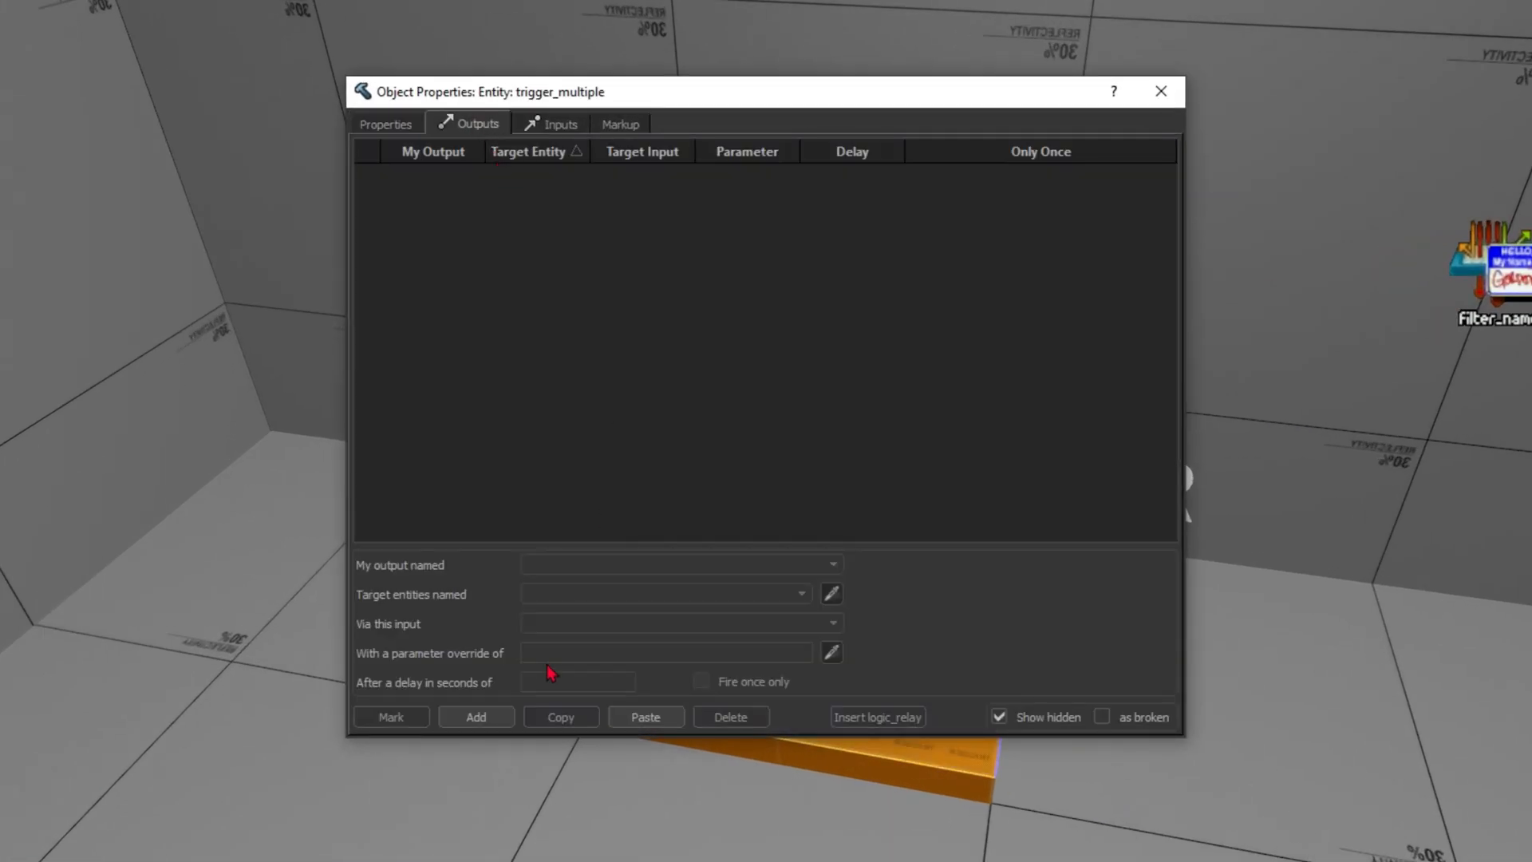
left_click(475, 717)
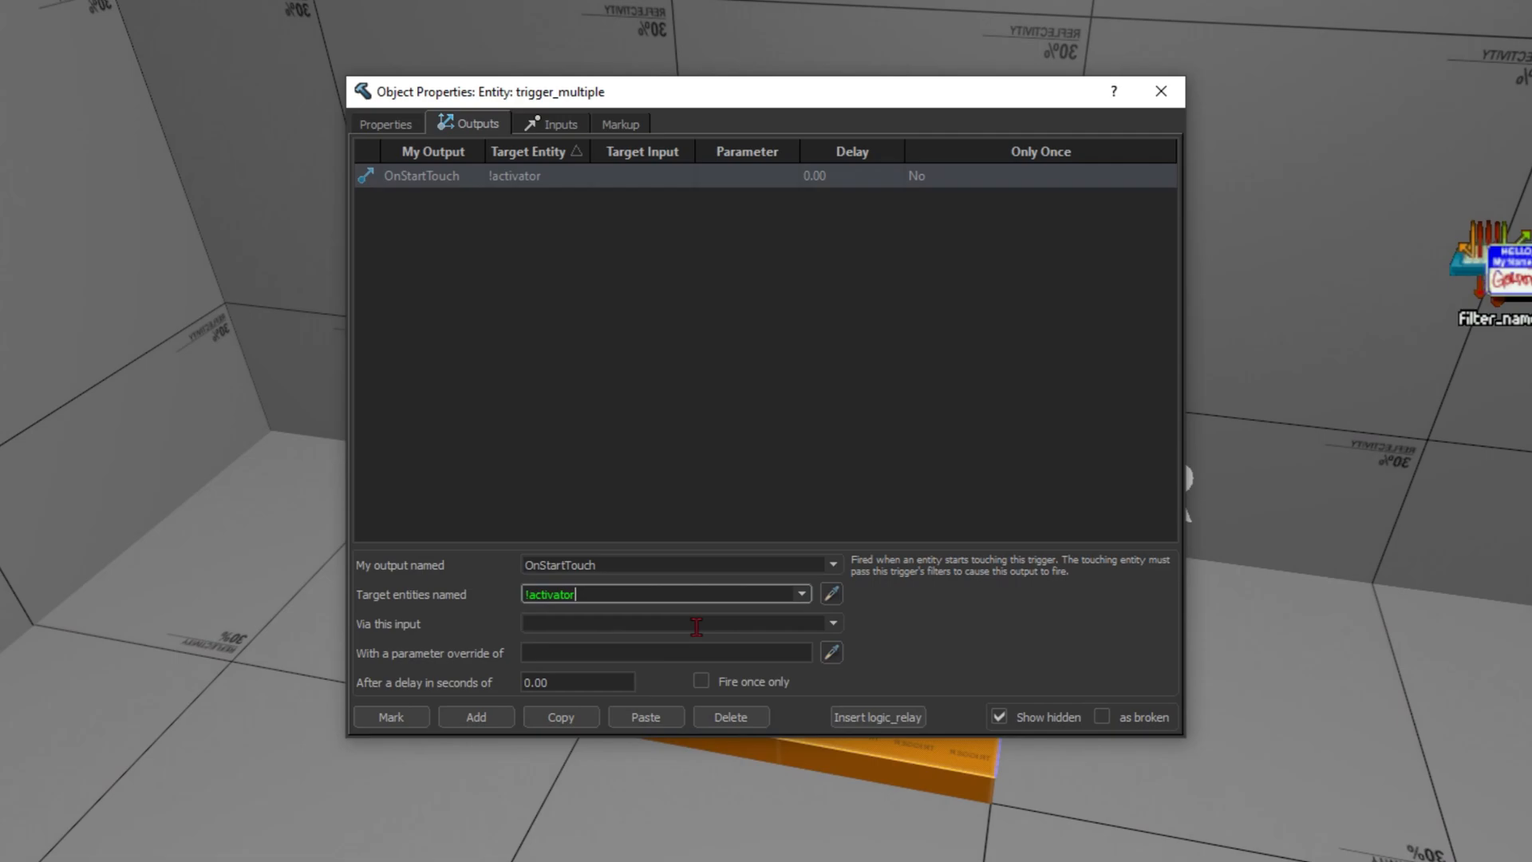
type("ClearContext")
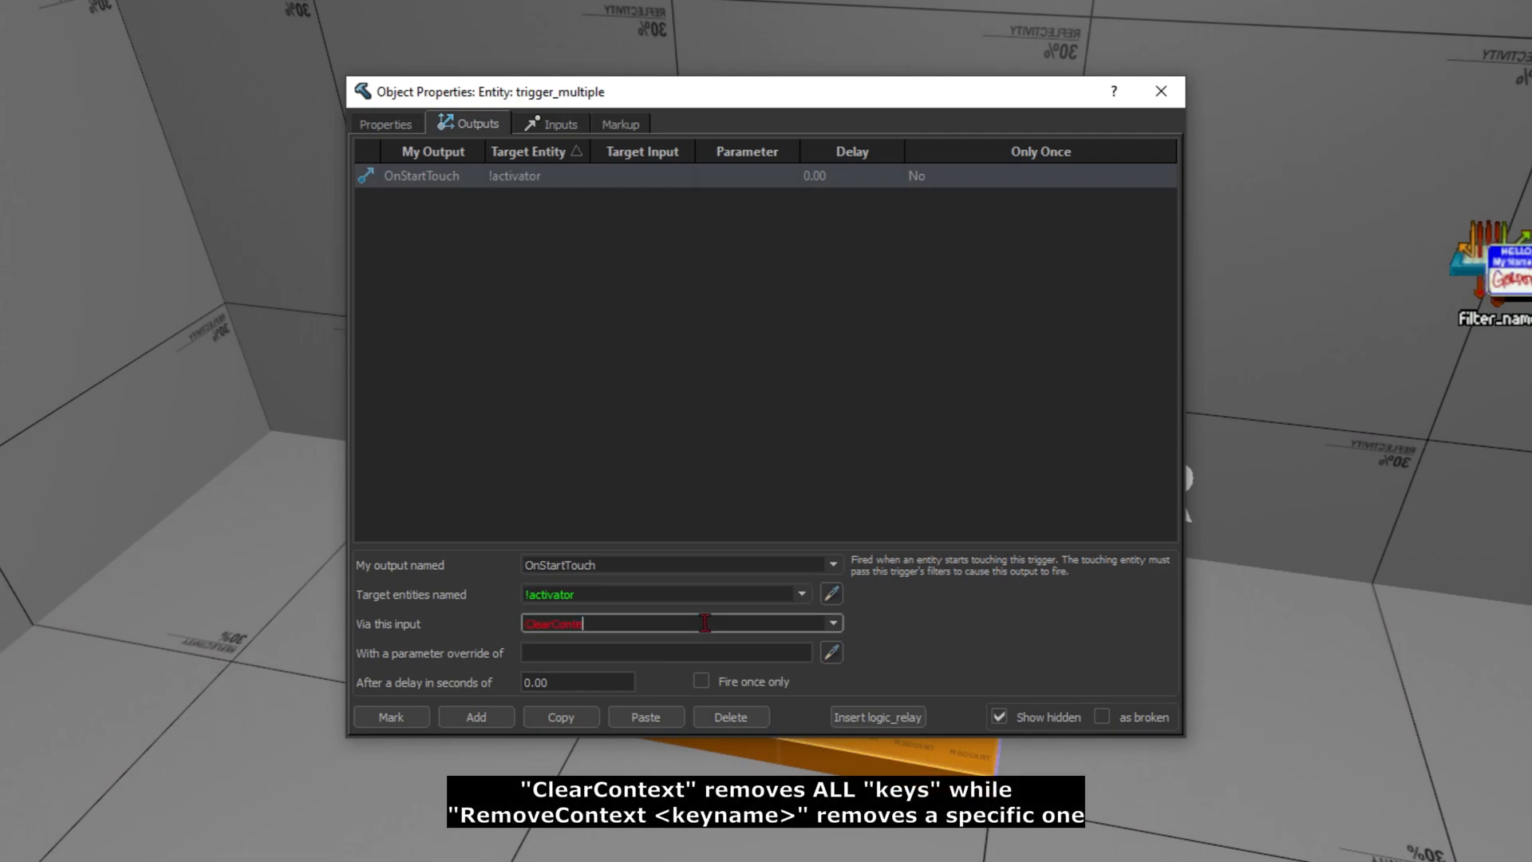
left_click(1161, 91)
type("Remov")
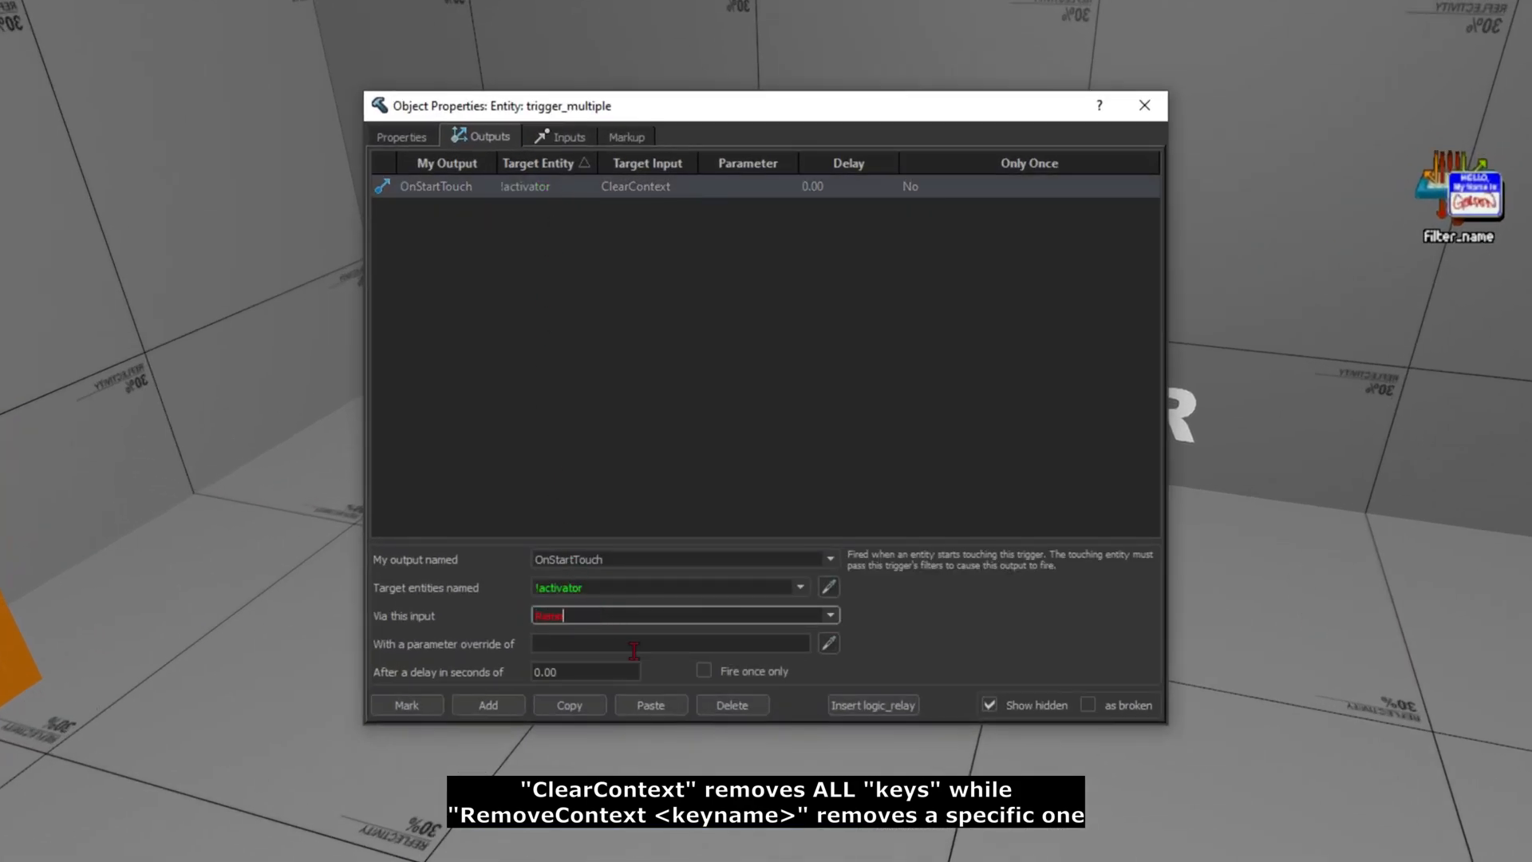
type("k")
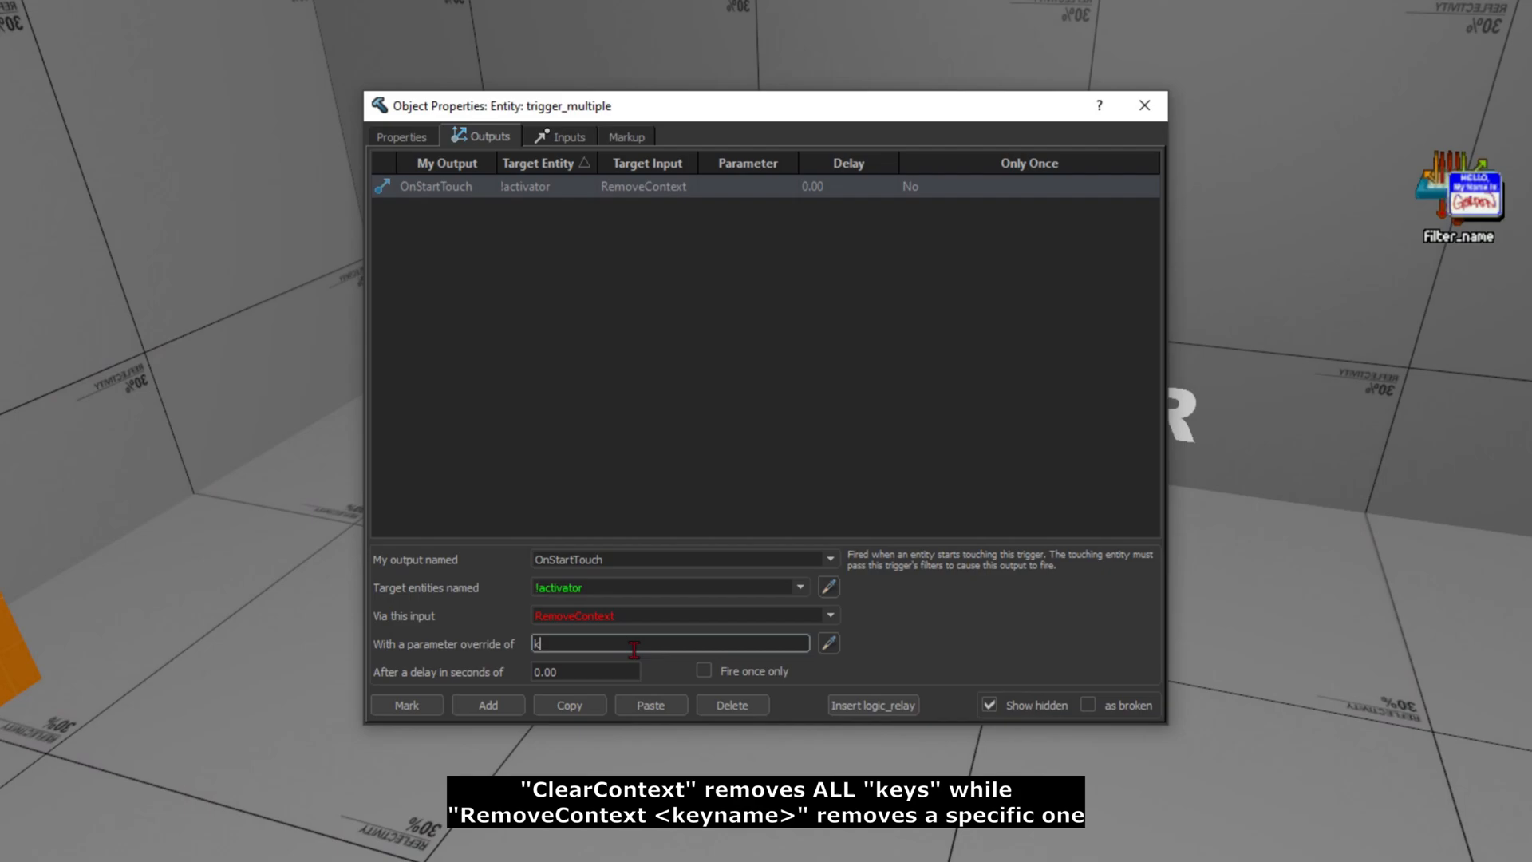
type("eyname")
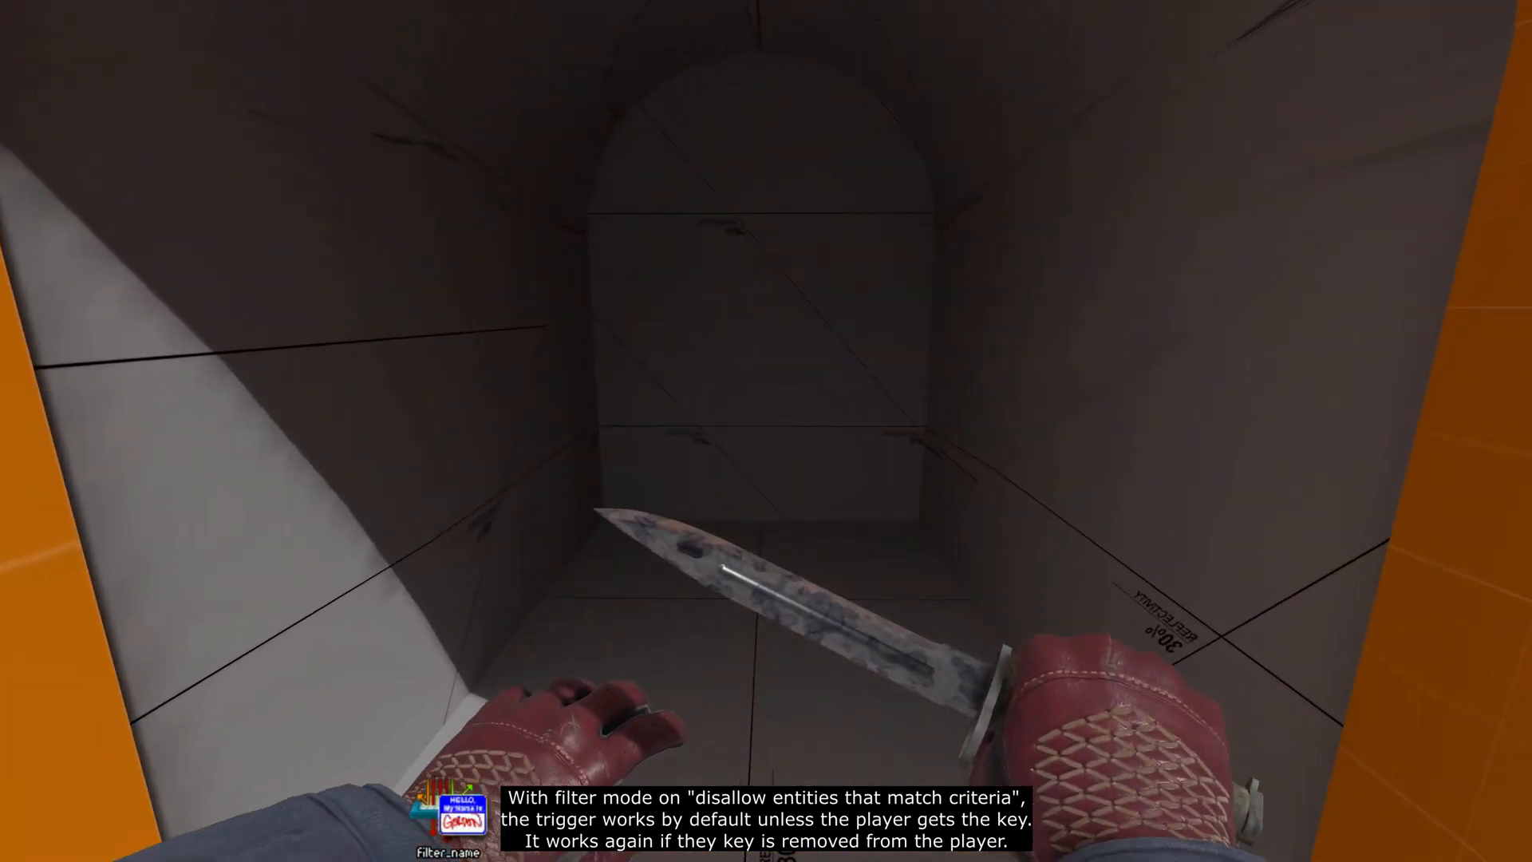
mouse_move(766, 431)
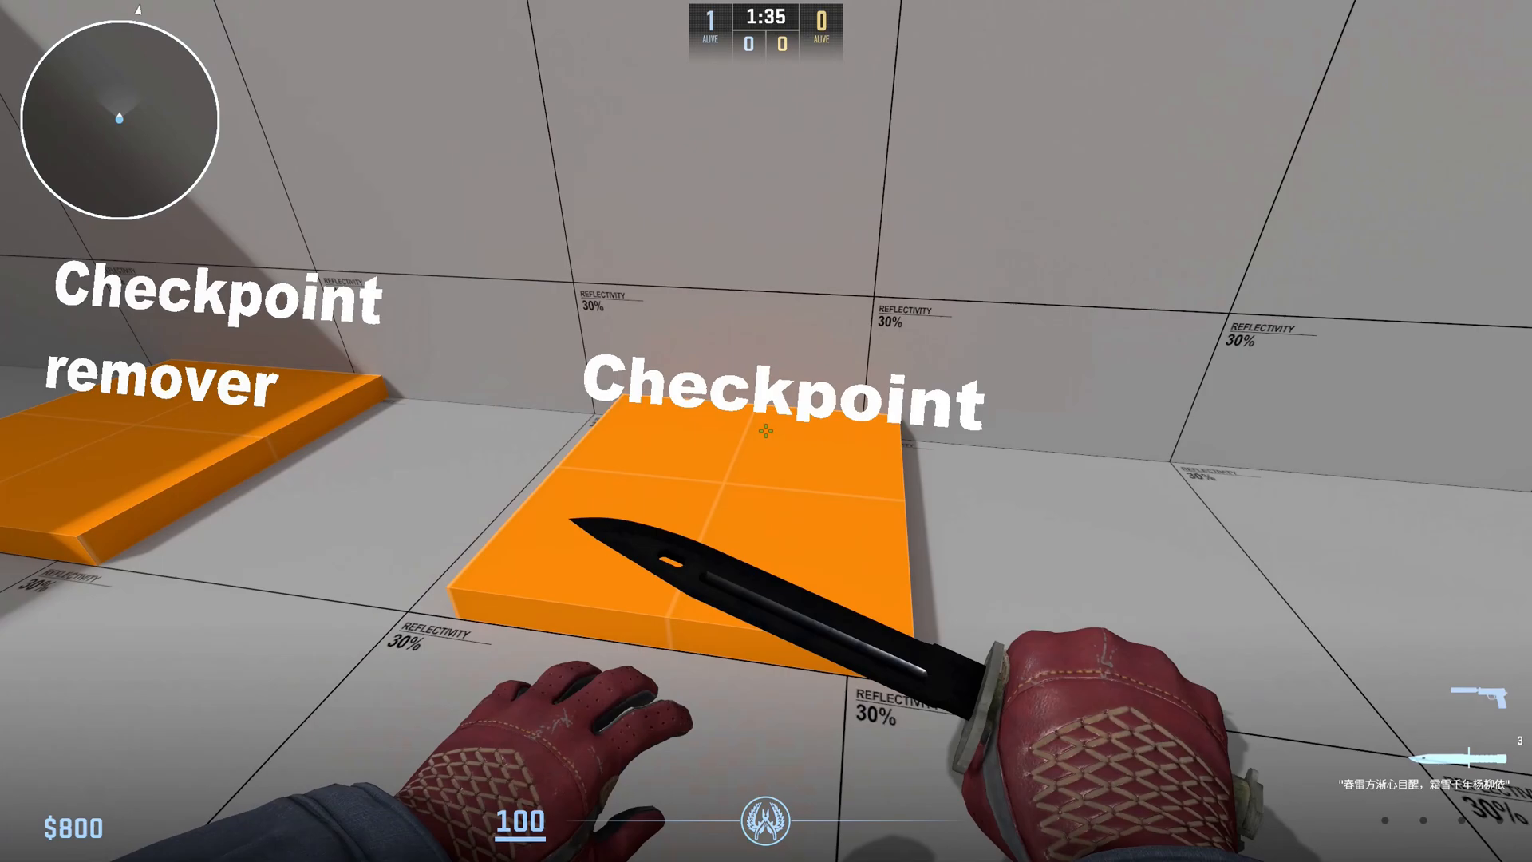
mouse_move(766, 431)
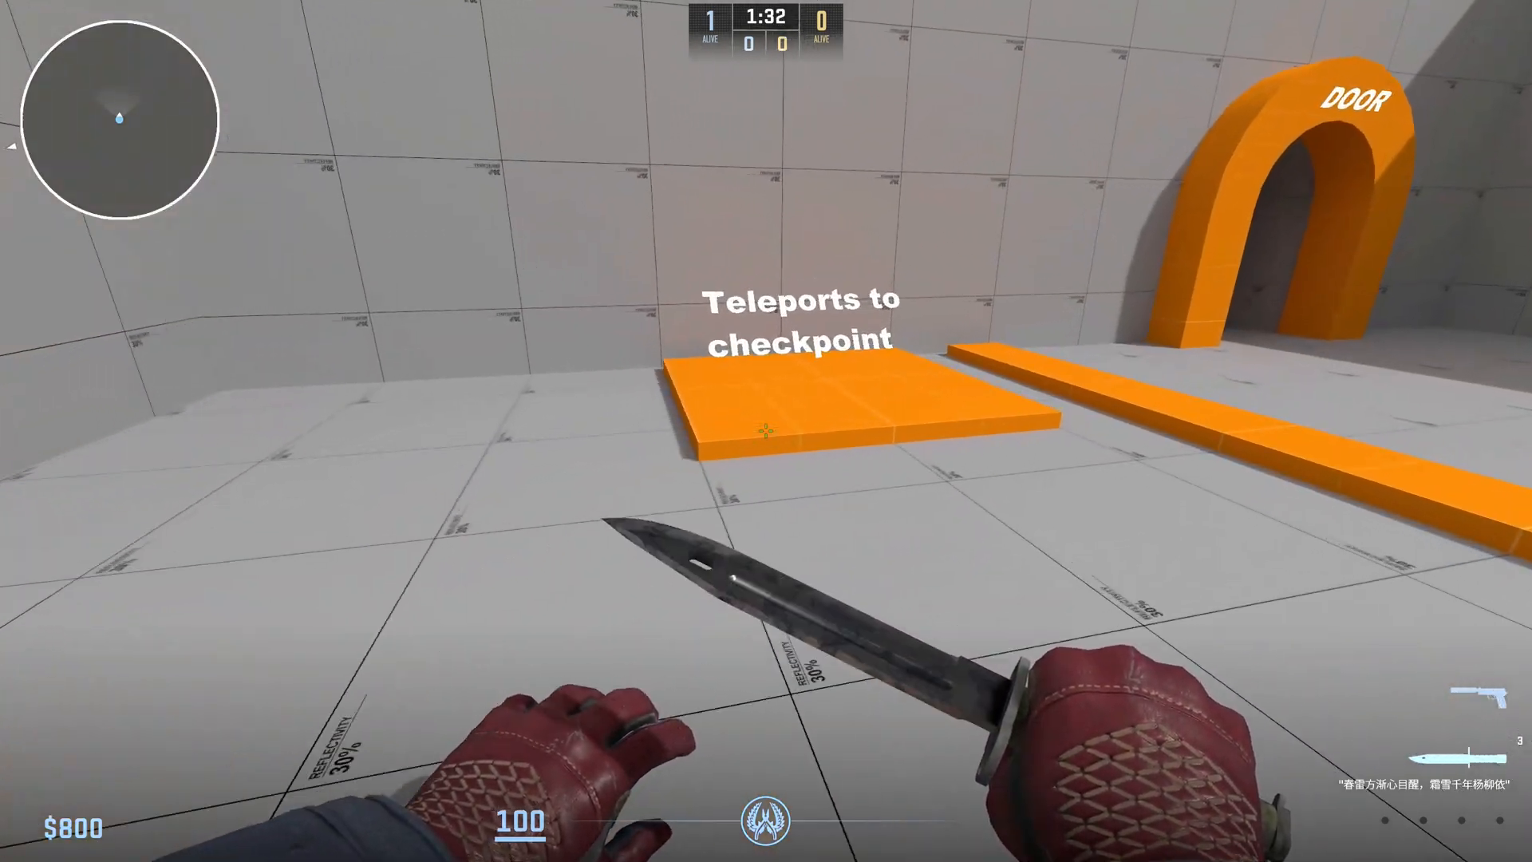